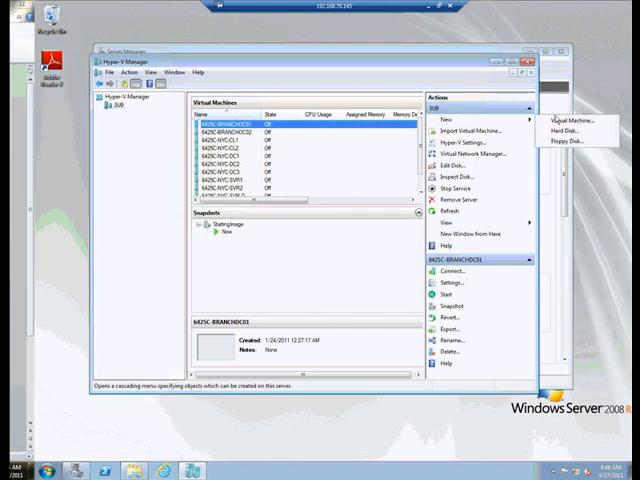
Step: Choose New > Virtual Machine in the Actions pane to launch the wizard
click(568, 118)
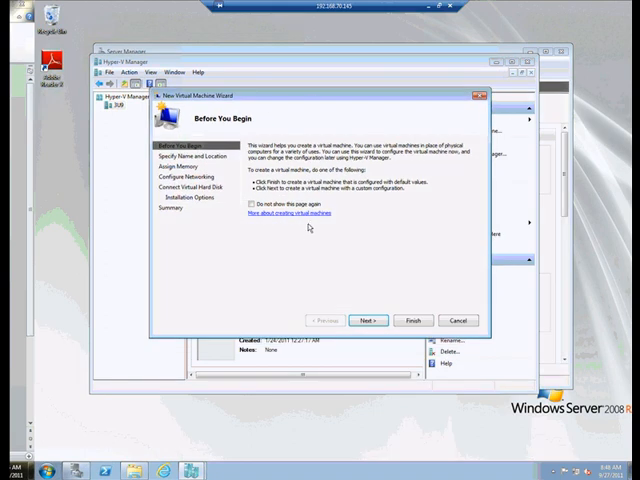
mouse_move(303, 384)
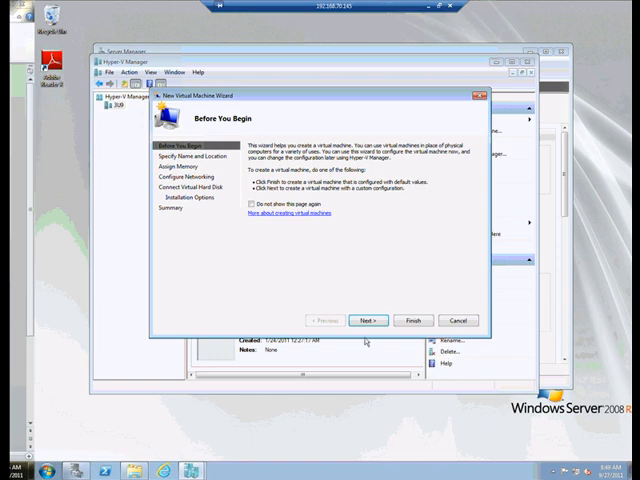
Step: Name the machine Win8 and turn on storing it in a different location
click(370, 320)
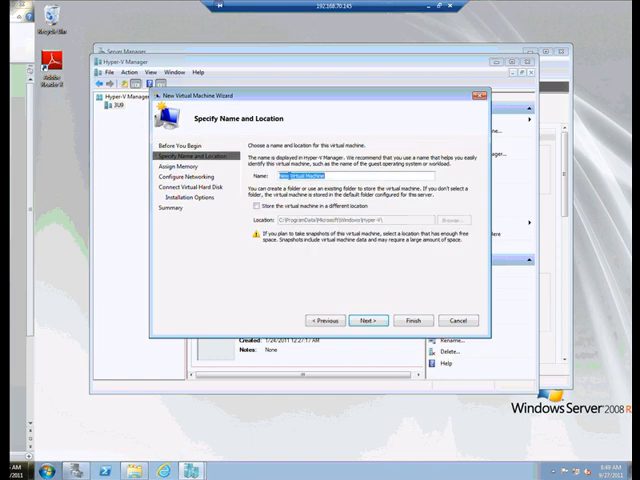
text(Wind)
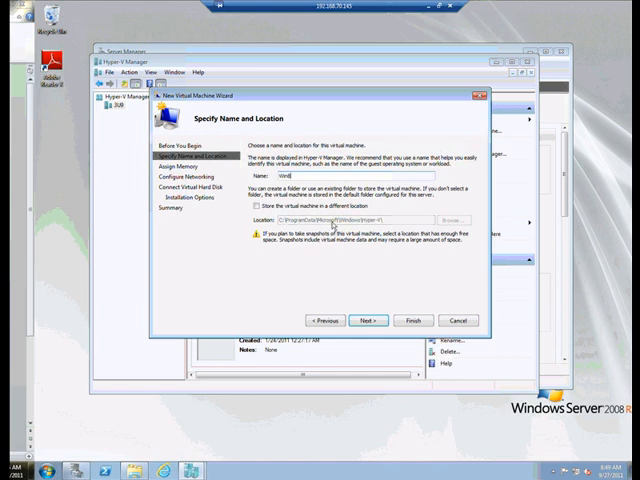
mouse_move(358, 226)
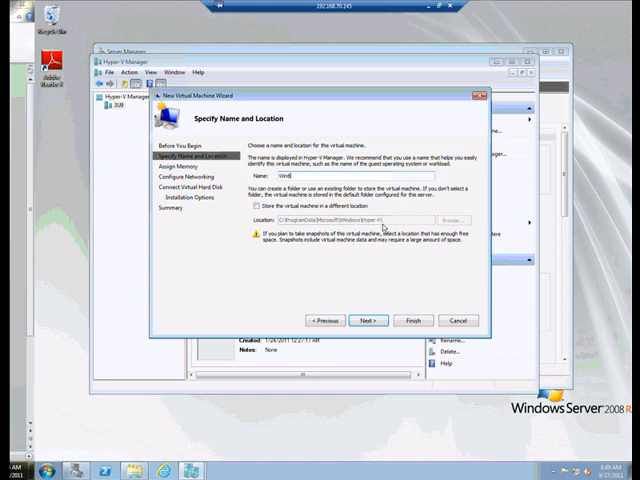
mouse_move(383, 227)
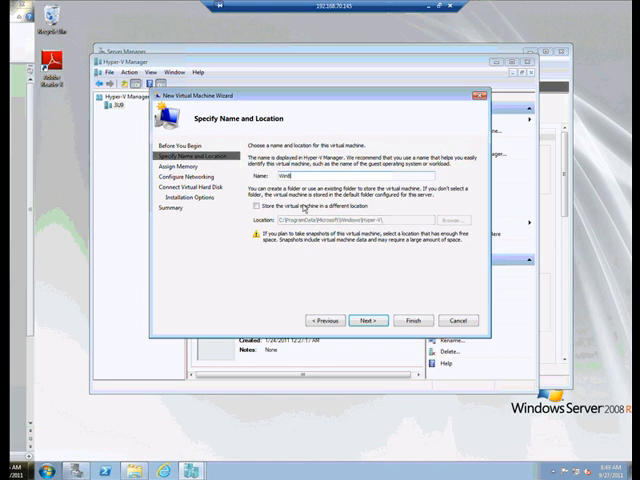
click(256, 203)
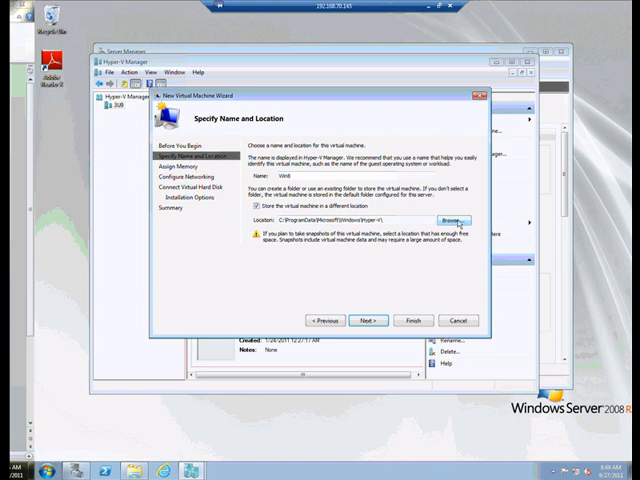
Step: Create and select a Windows8 folder under D:\Program Files\Microsoft Learning as the storage location
click(443, 218)
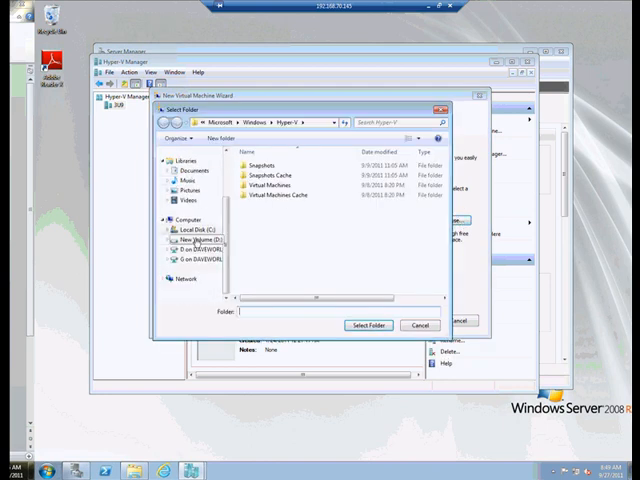
click(187, 238)
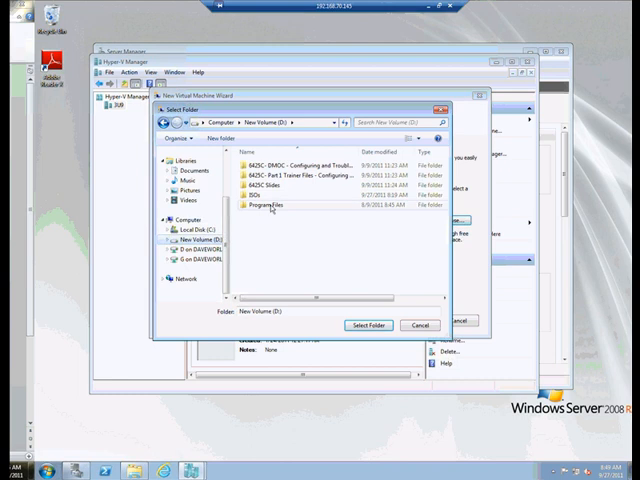
double_click(273, 207)
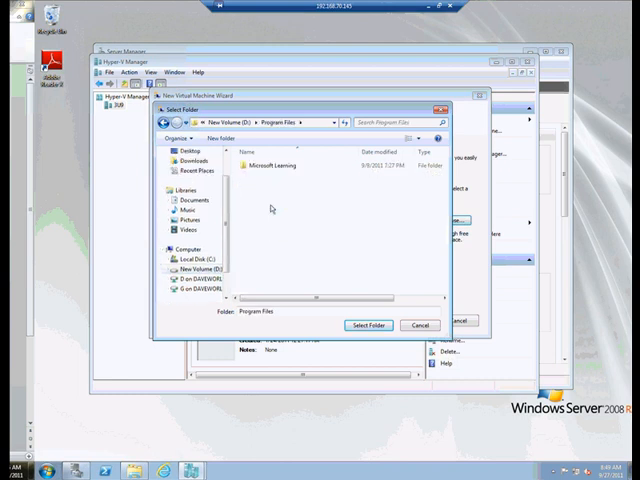
double_click(280, 166)
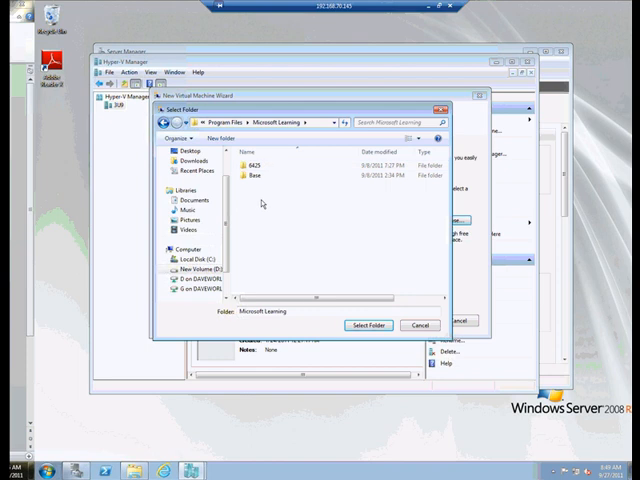
click(201, 135)
text(Windows)
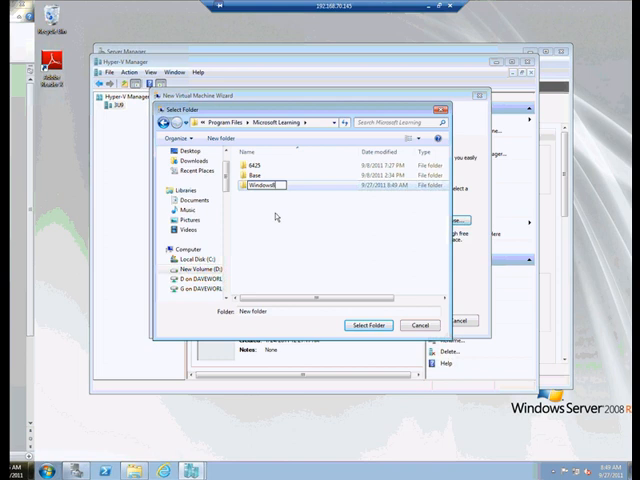
click(270, 185)
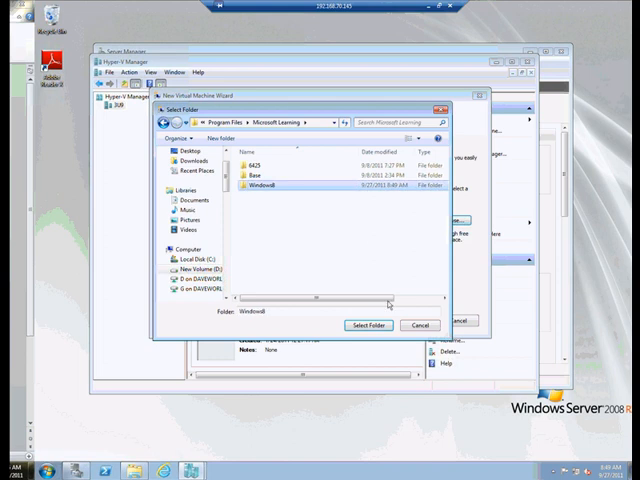
click(367, 325)
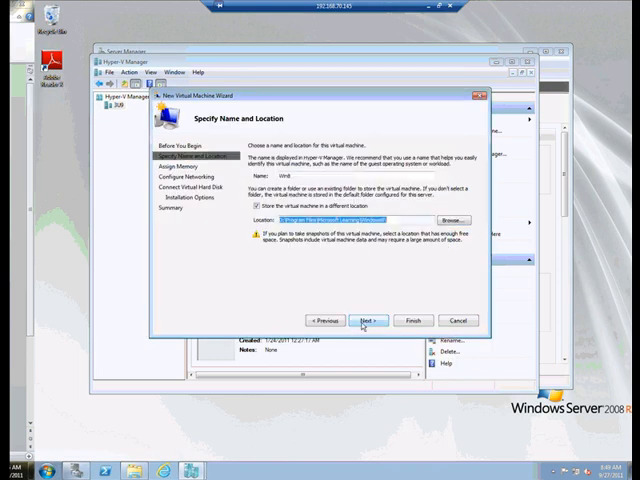
Step: Keep Memory at 2048 MB and advance to the Configure Networking page
click(368, 320)
text(2048)
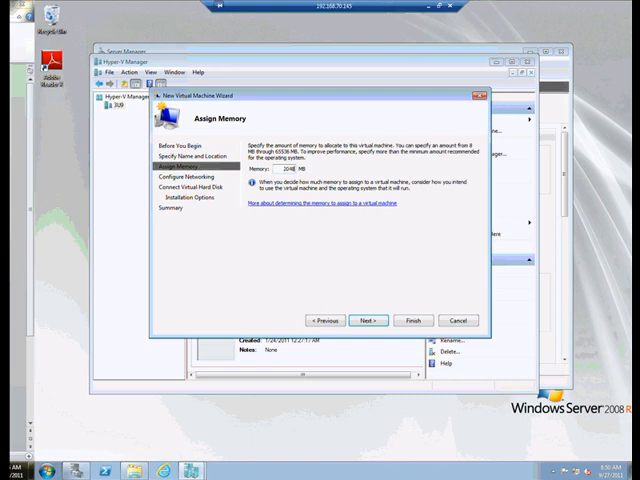
click(370, 320)
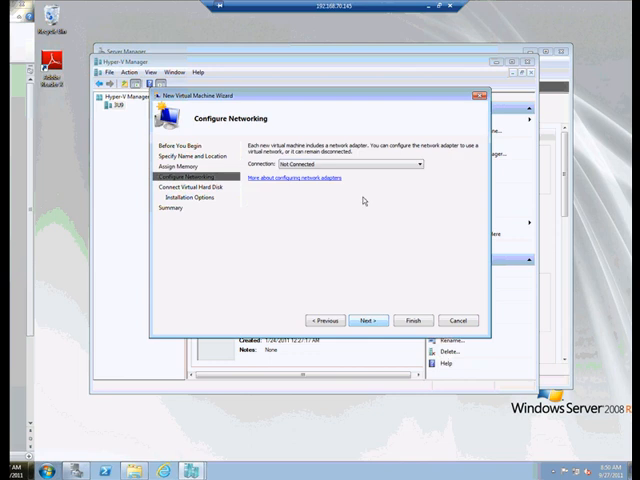
click(411, 165)
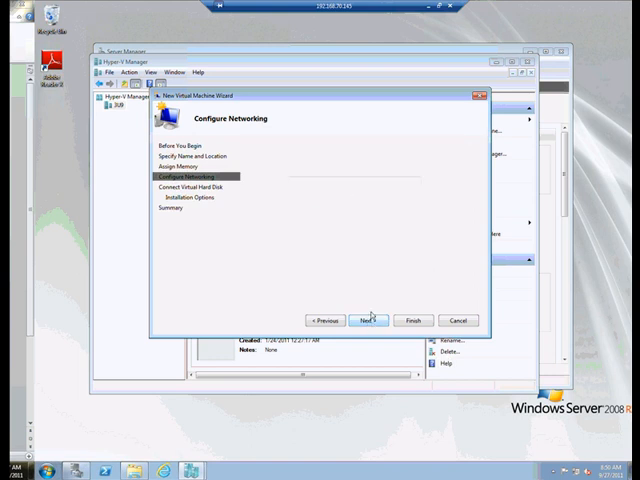
Step: Accept an 80 GB Win8.vhd virtual hard disk and reach installation options
click(369, 320)
text(80)
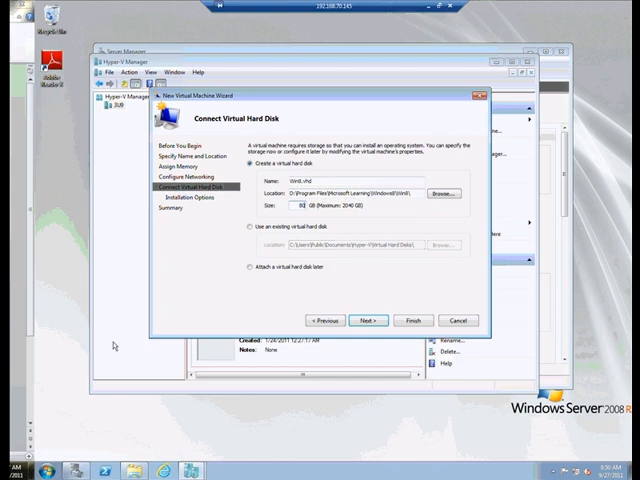
mouse_move(277, 303)
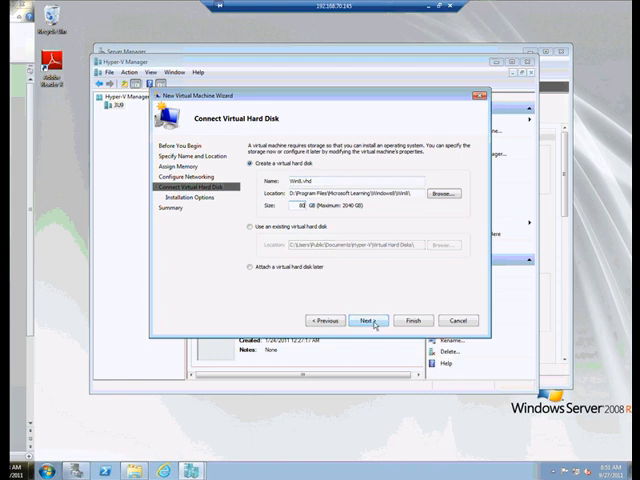
click(369, 320)
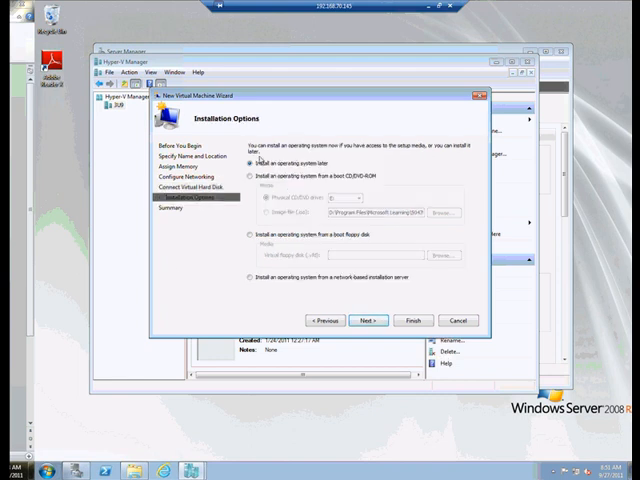
Step: Use the Windows Developer Preview ISO from D:\ISOs as boot media, then view the summary
click(253, 178)
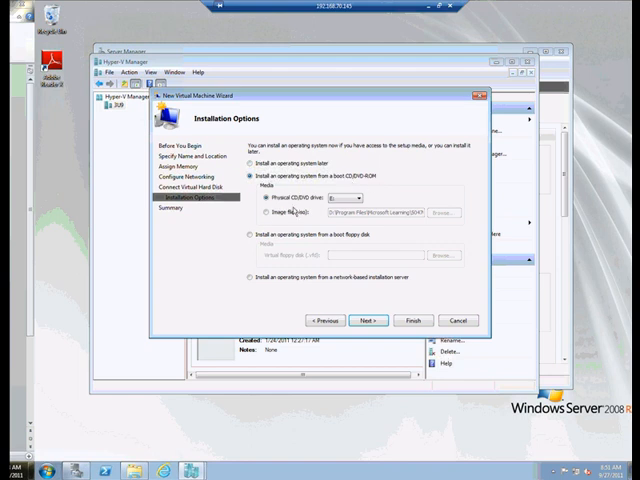
click(261, 211)
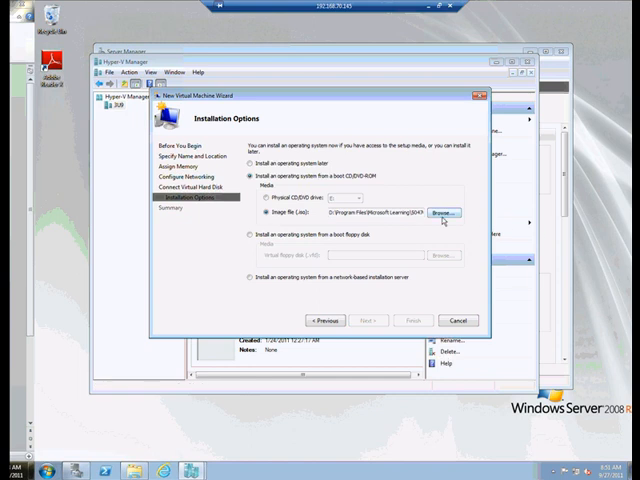
click(441, 214)
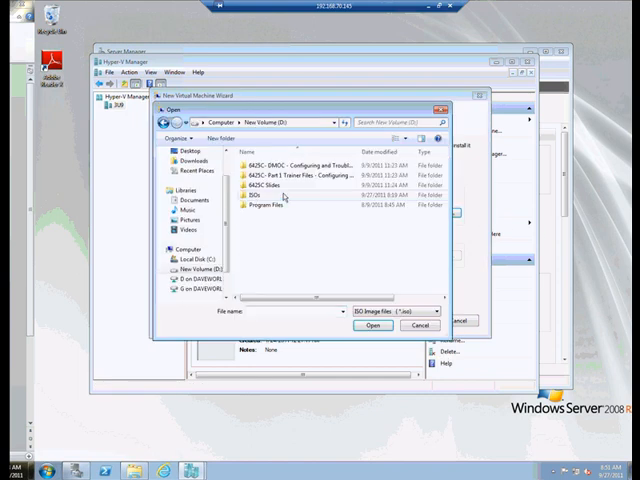
double_click(262, 199)
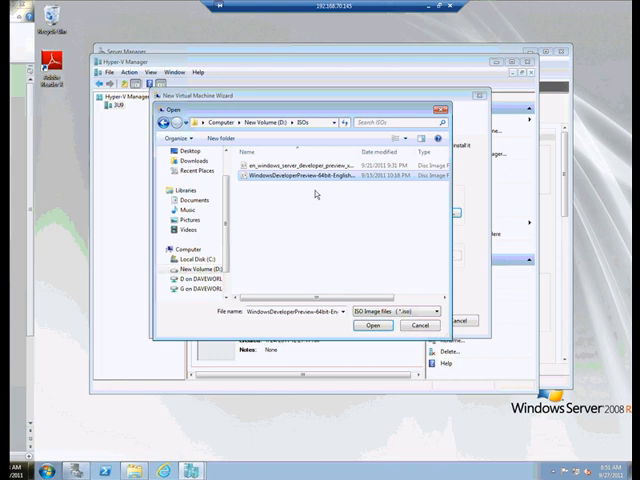
click(372, 324)
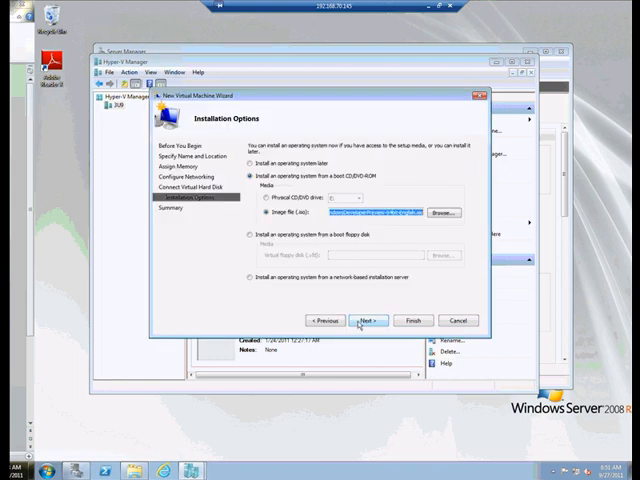
click(366, 320)
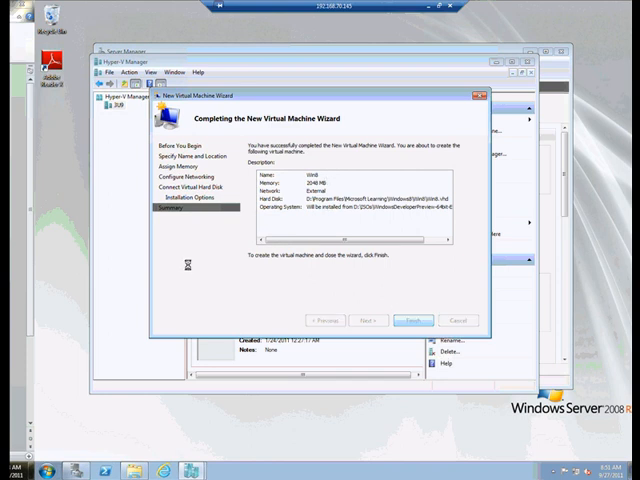
Step: Finish creating the Win8 VM and connect to it from the Actions pane
click(409, 320)
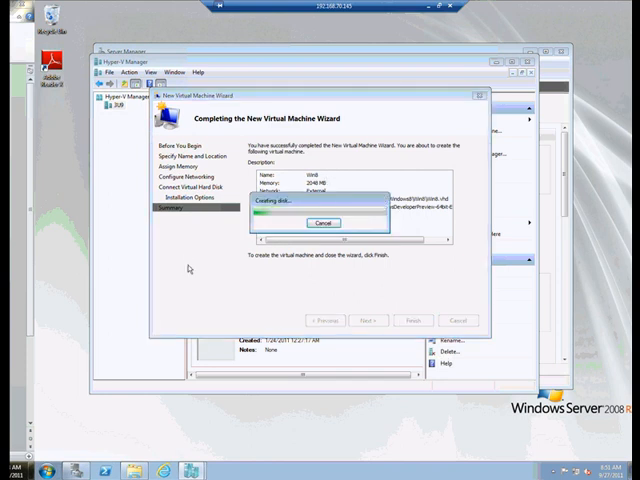
click(396, 320)
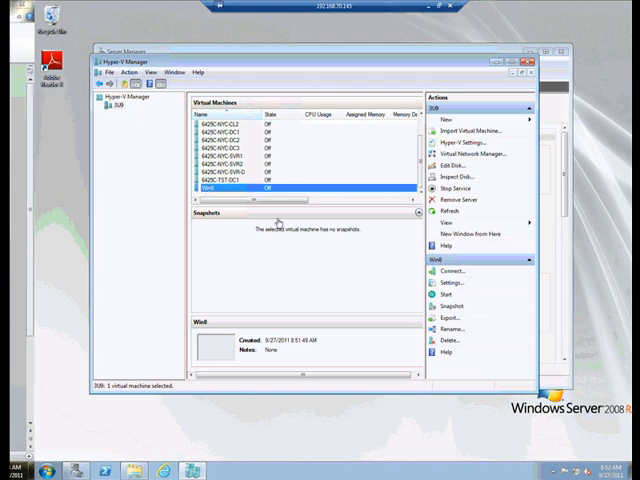
click(452, 270)
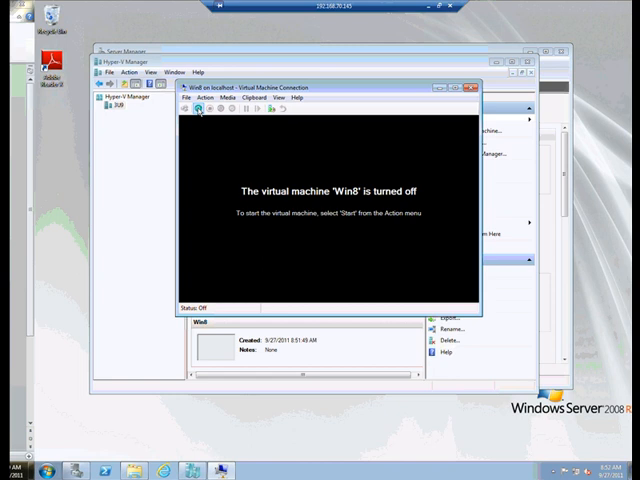
Step: Start the Win8 machine from the Virtual Machine Connection toolbar
click(195, 115)
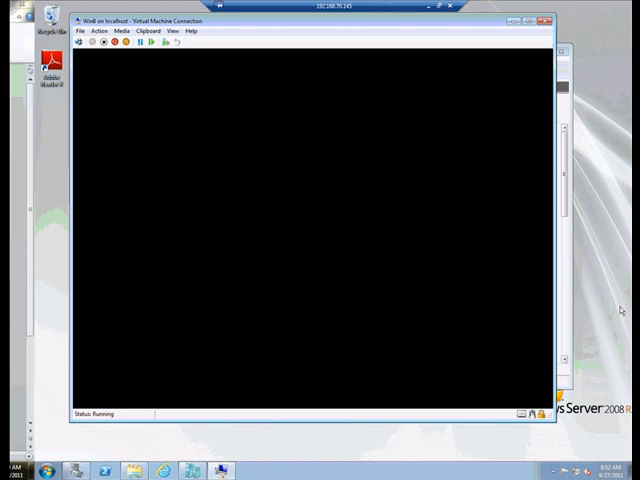
mouse_move(610, 317)
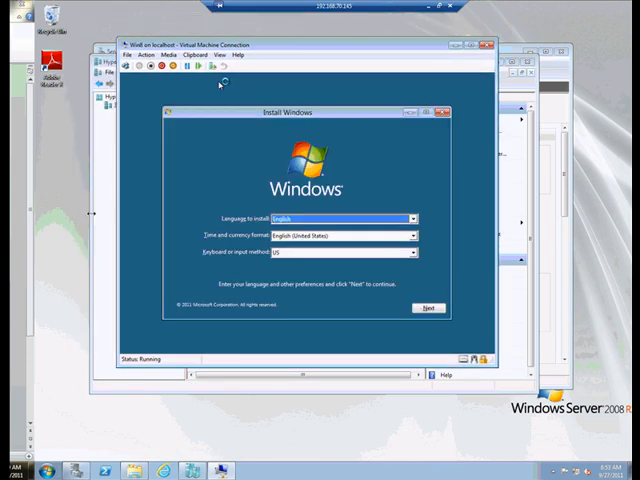
mouse_move(232, 307)
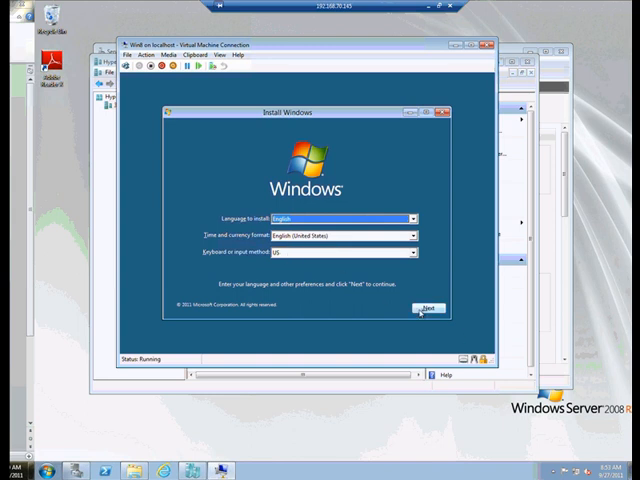
Step: Accept the default English language, time and US keyboard settings in Install Windows
click(429, 306)
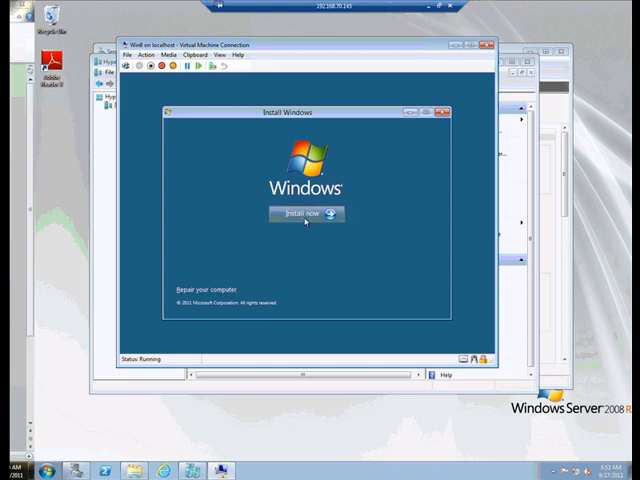
Step: Begin installing, accept the license terms, and choose Custom installation targeting Disk 0 unallocated space
click(307, 213)
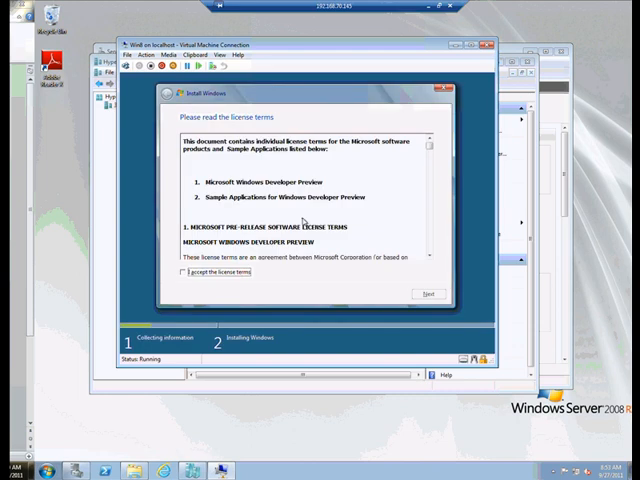
mouse_move(171, 298)
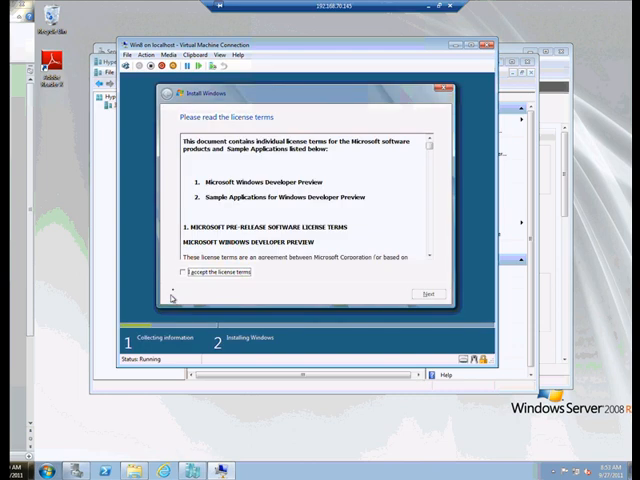
click(180, 272)
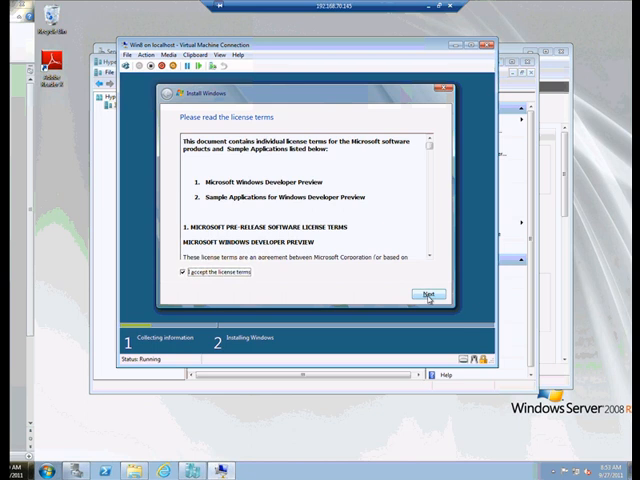
click(430, 293)
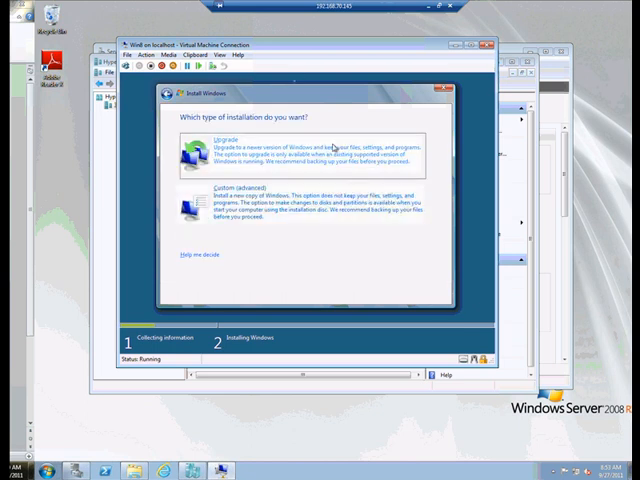
mouse_move(268, 172)
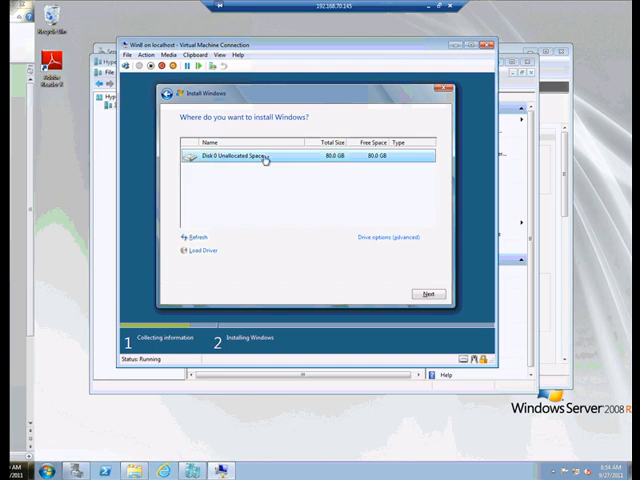
mouse_move(450, 326)
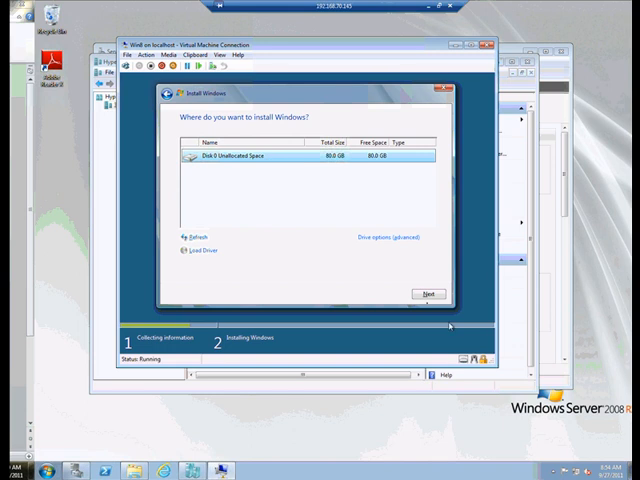
click(429, 293)
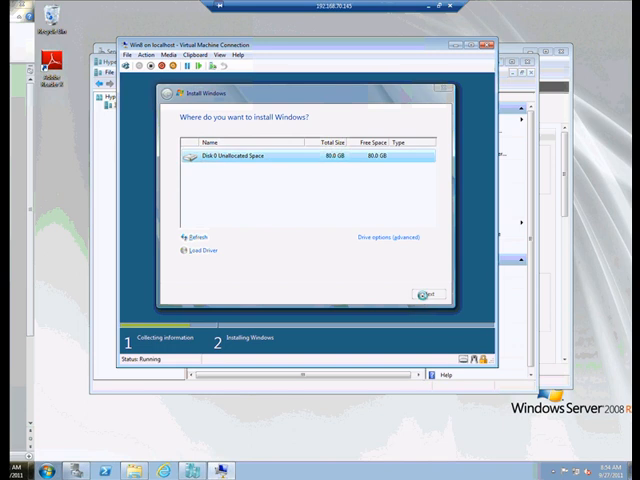
Step: Start installing Windows onto Disk 0
click(426, 293)
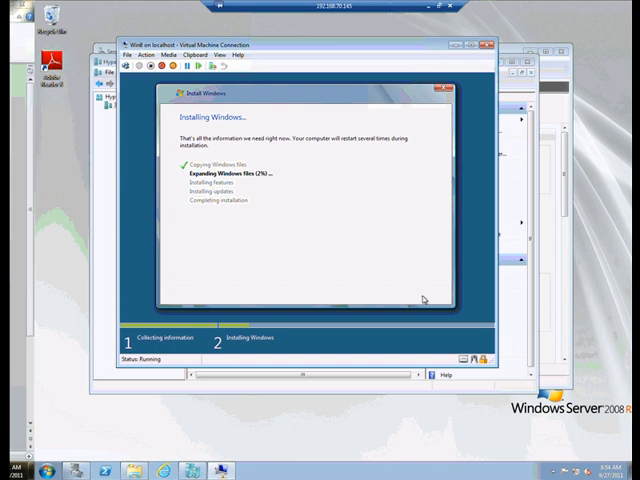
mouse_move(312, 331)
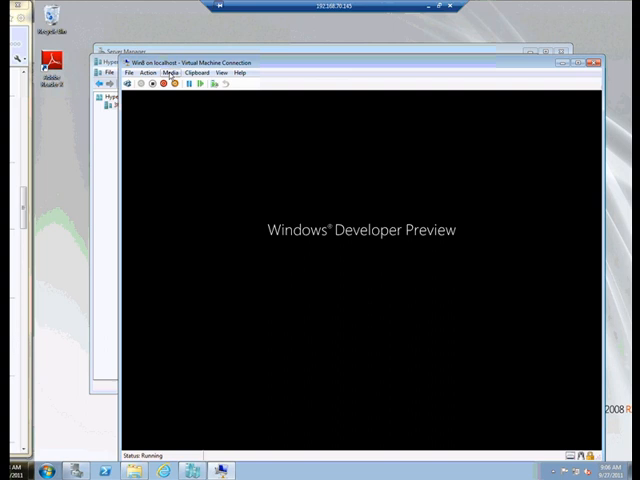
Step: Eject the Windows Developer Preview ISO from the virtual DVD drive
click(173, 72)
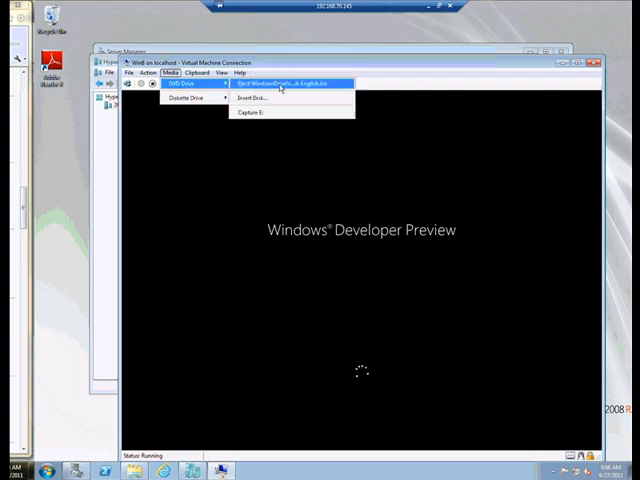
click(285, 82)
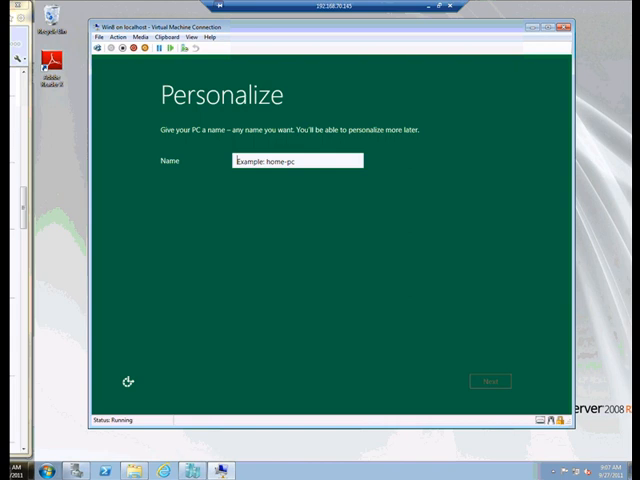
Step: Enter Win8Dev as the PC name on the Personalize page
text(Win8)
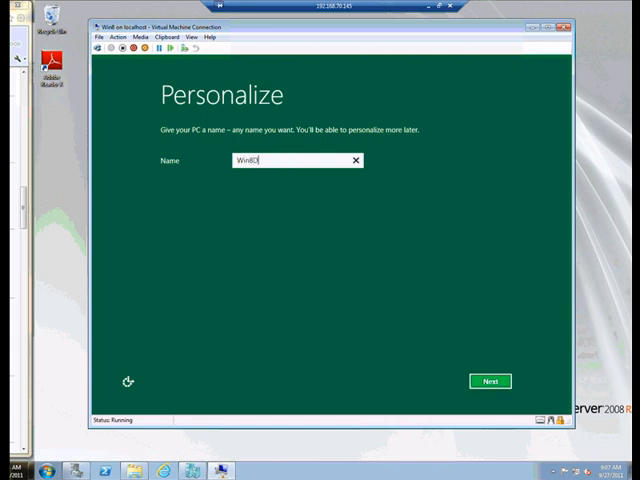
text(Dev)
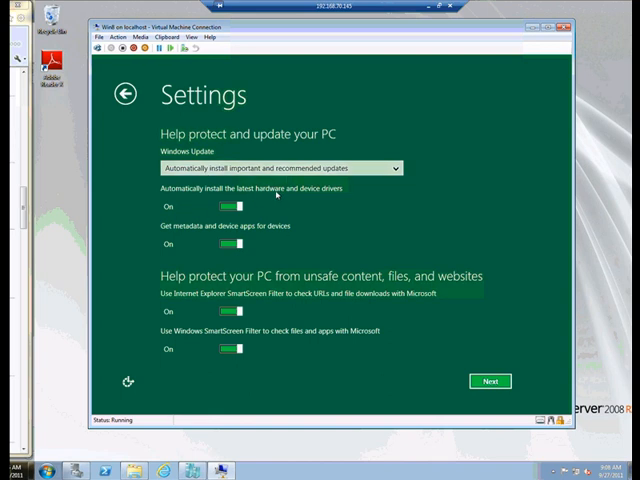
mouse_move(255, 215)
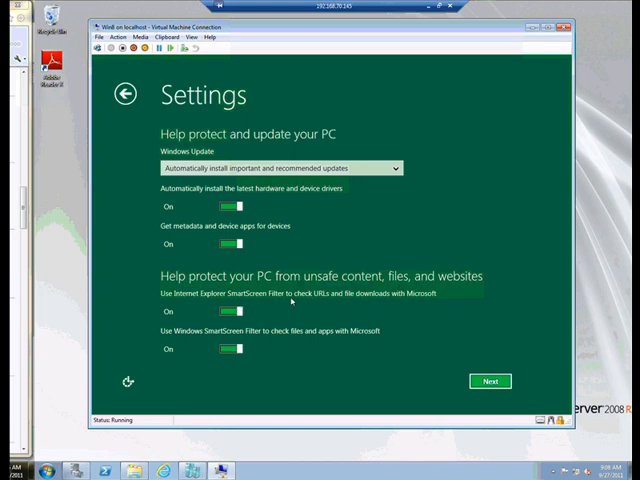
mouse_move(288, 317)
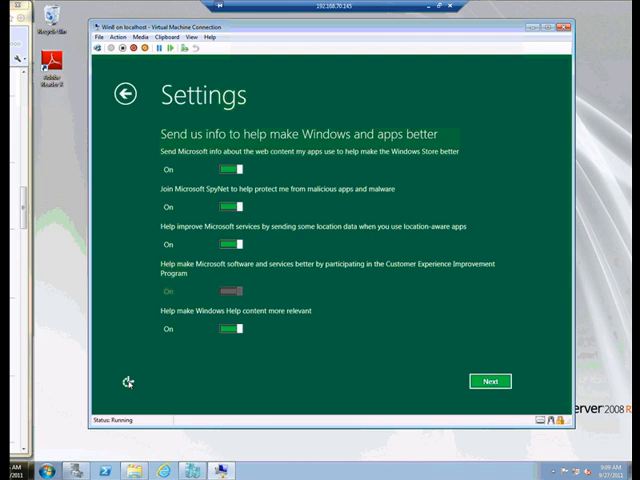
mouse_move(143, 367)
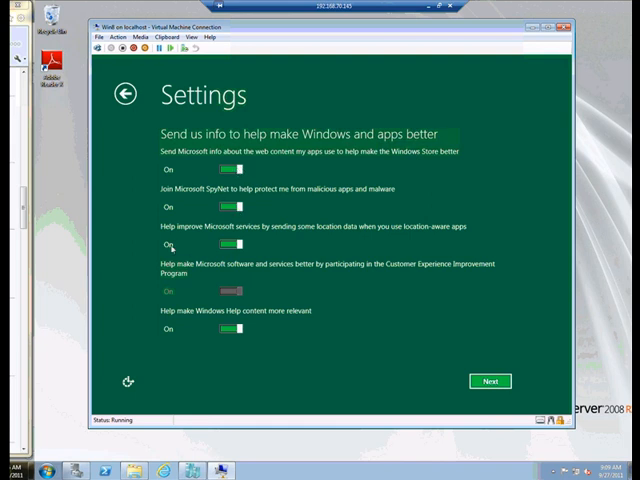
mouse_move(370, 235)
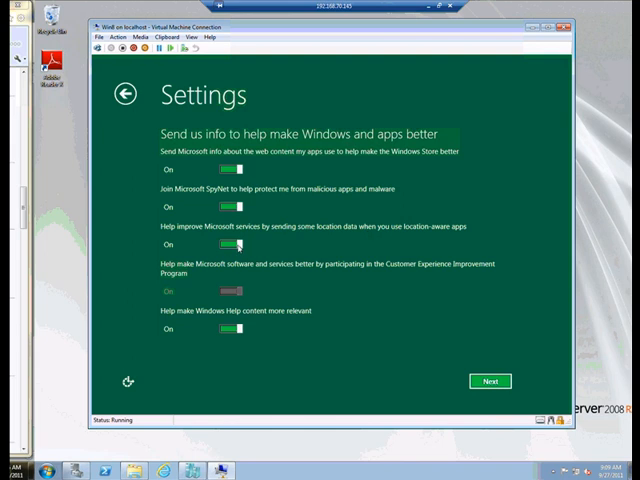
mouse_move(483, 216)
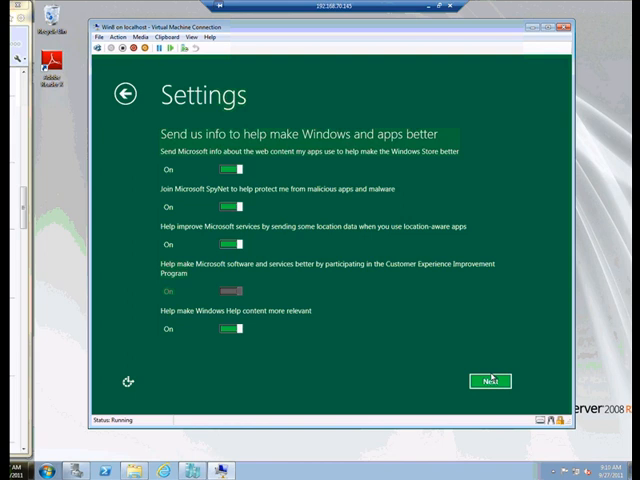
mouse_move(292, 348)
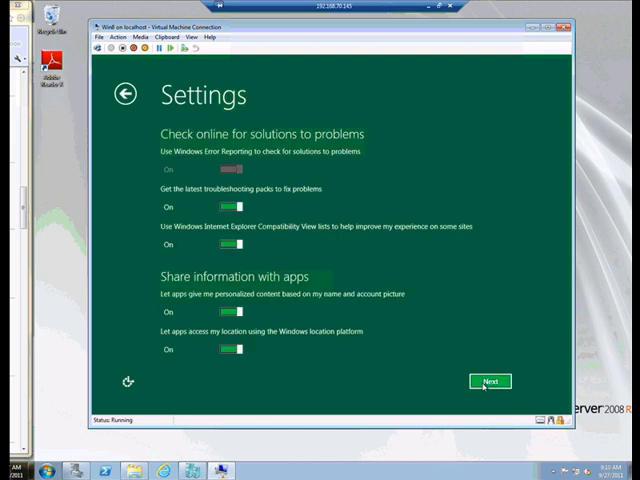
mouse_move(188, 176)
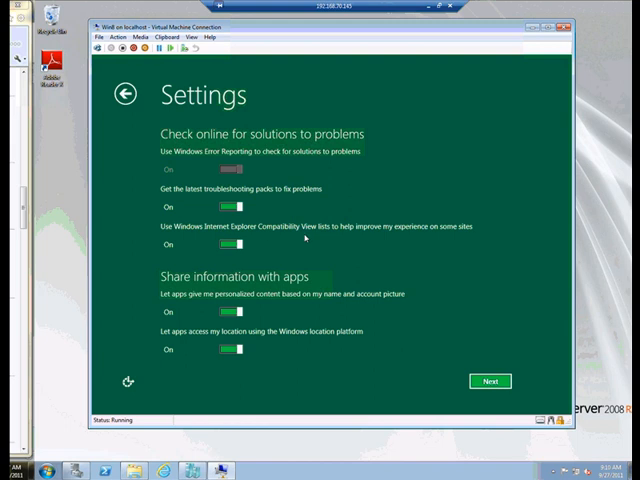
mouse_move(207, 245)
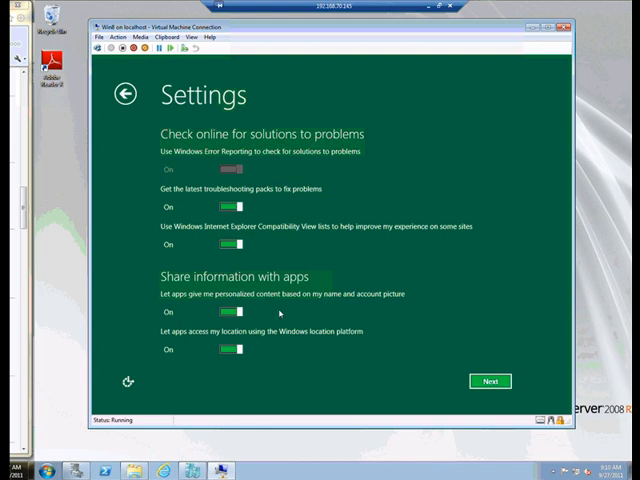
mouse_move(215, 268)
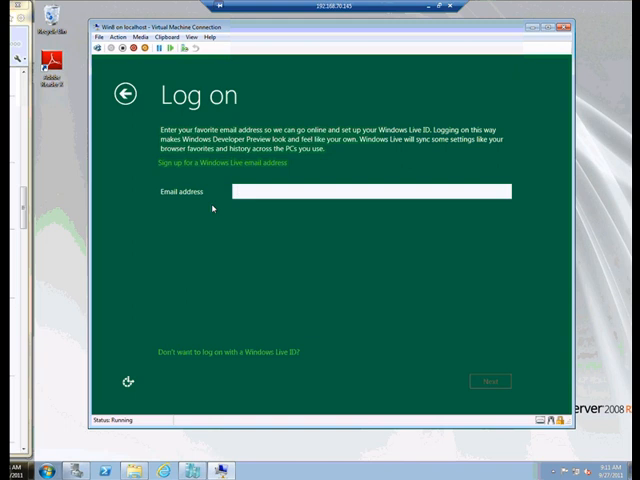
mouse_move(228, 356)
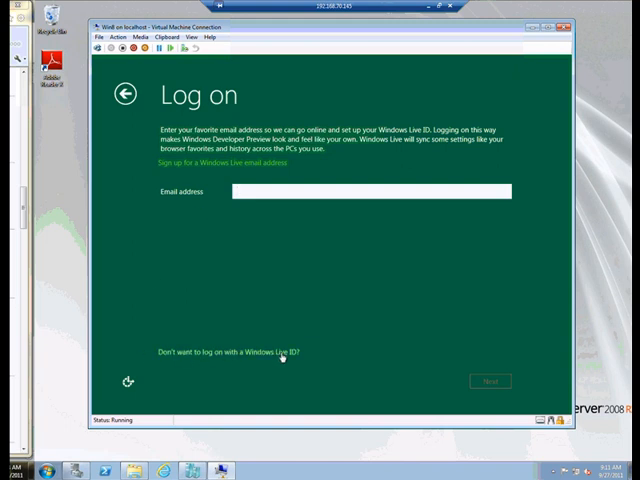
Step: Skip the Windows Live ID sign-in and choose a local account
click(236, 349)
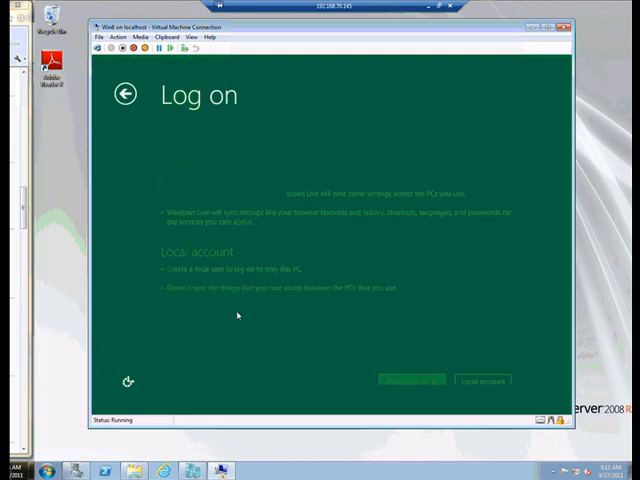
click(484, 380)
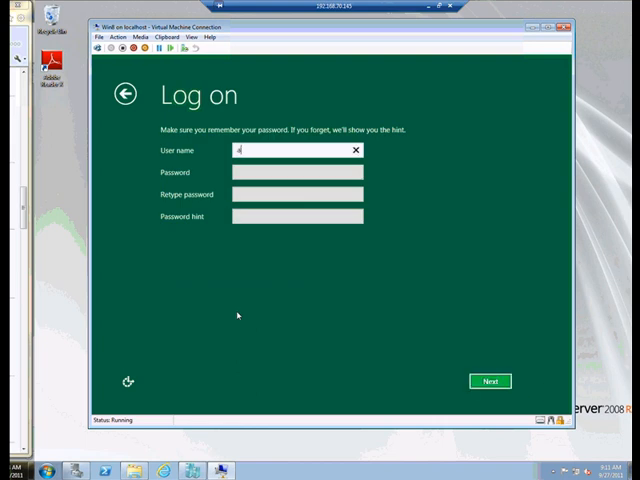
Step: Fill in user name admin0, the password twice, and the hint 'Standard MOC'
text(adm)
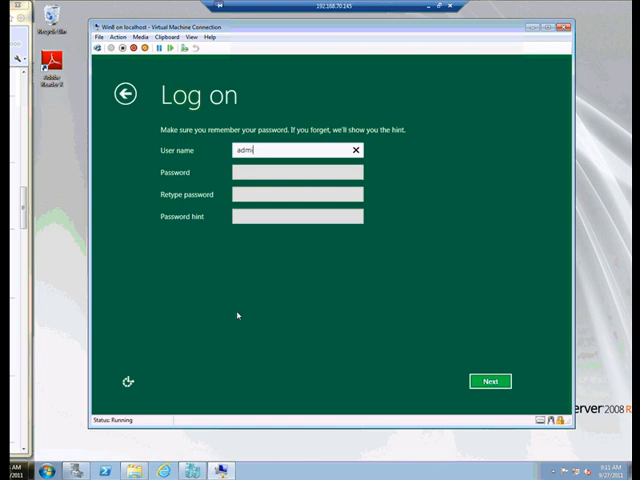
text(in)
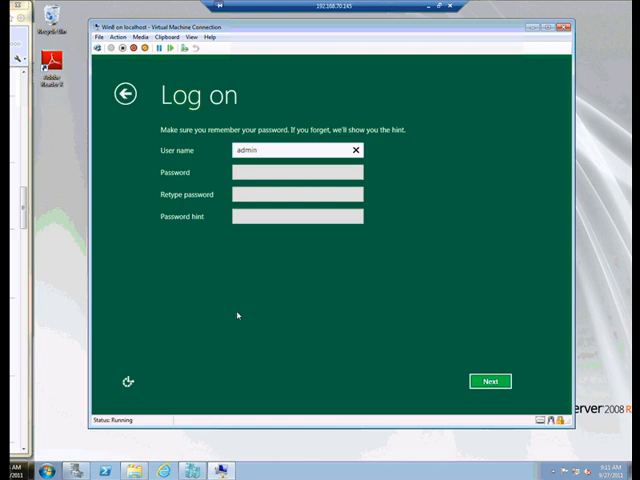
text(i)
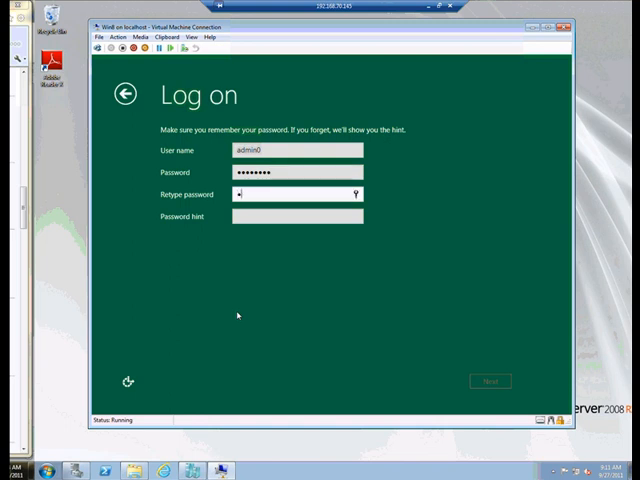
text(•)
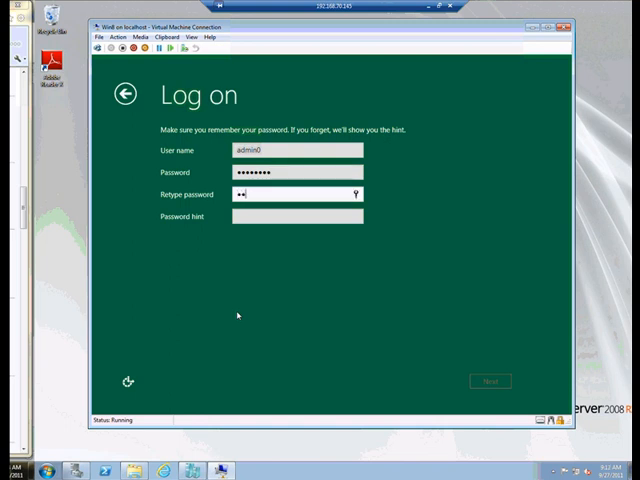
text(•••••••)
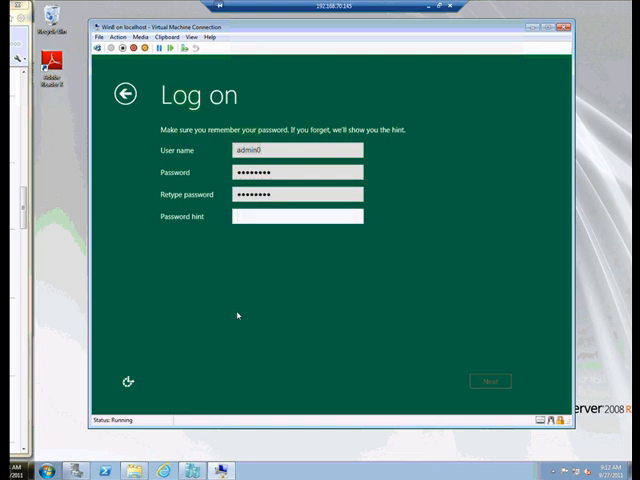
text(Standard)
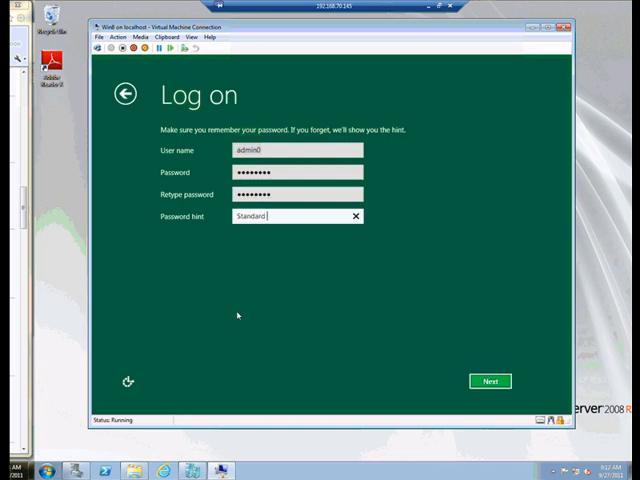
text(MOC)
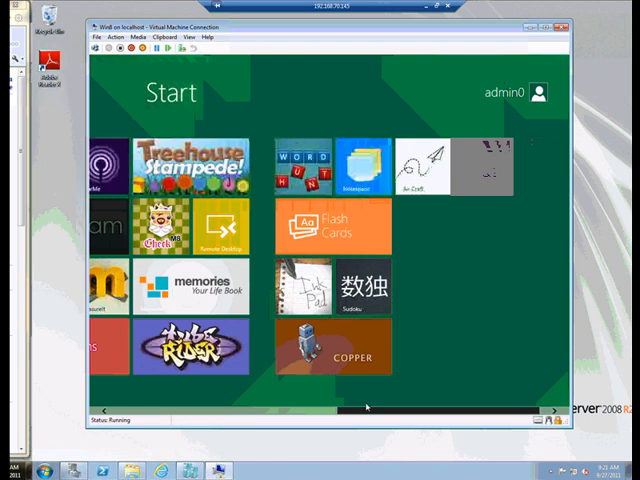
scroll(left, 3)
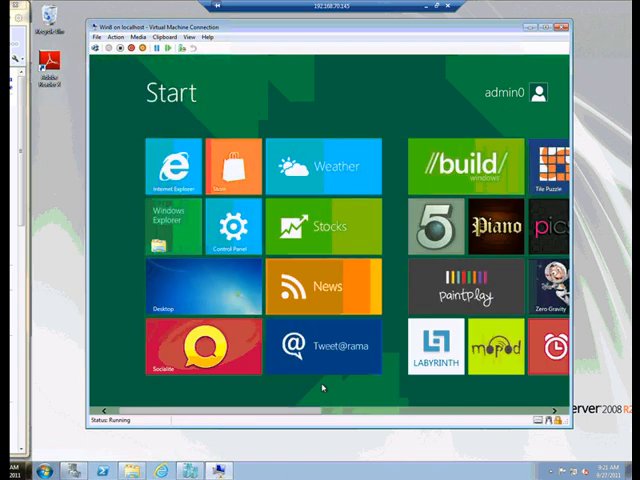
scroll(right, 3)
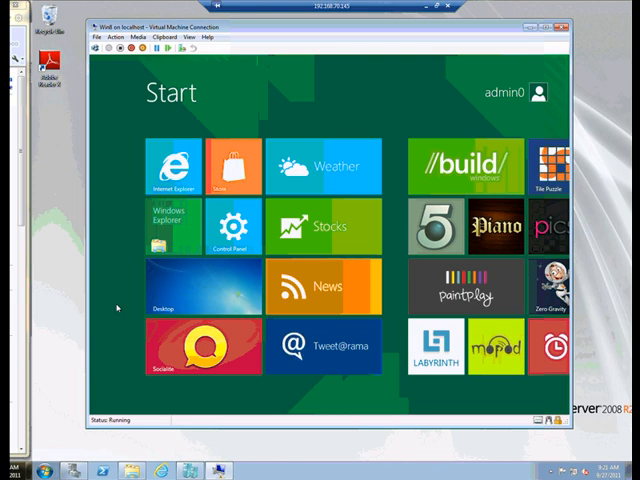
mouse_move(57, 396)
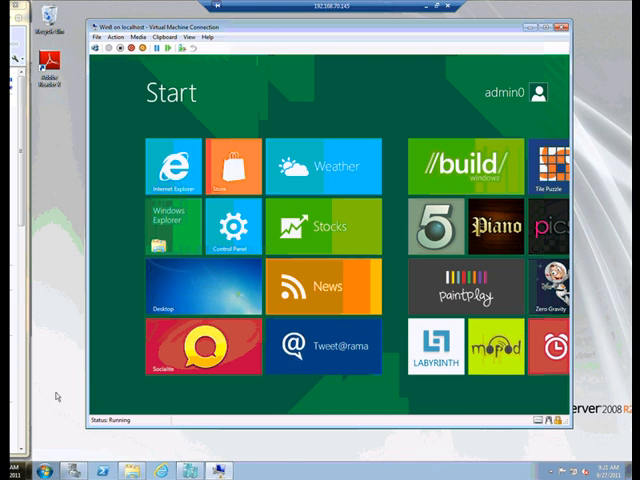